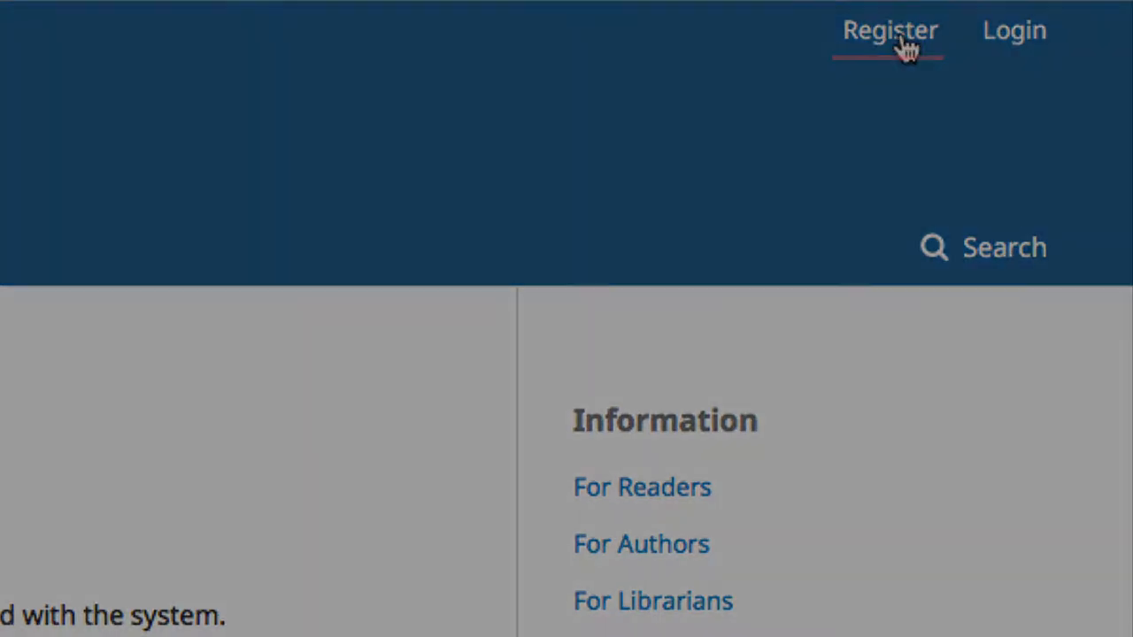
Open the Register page of the OJS 3.0 Sample Journal from the homepage header.
{"action": "left_click", "coordinate": [889, 29]}
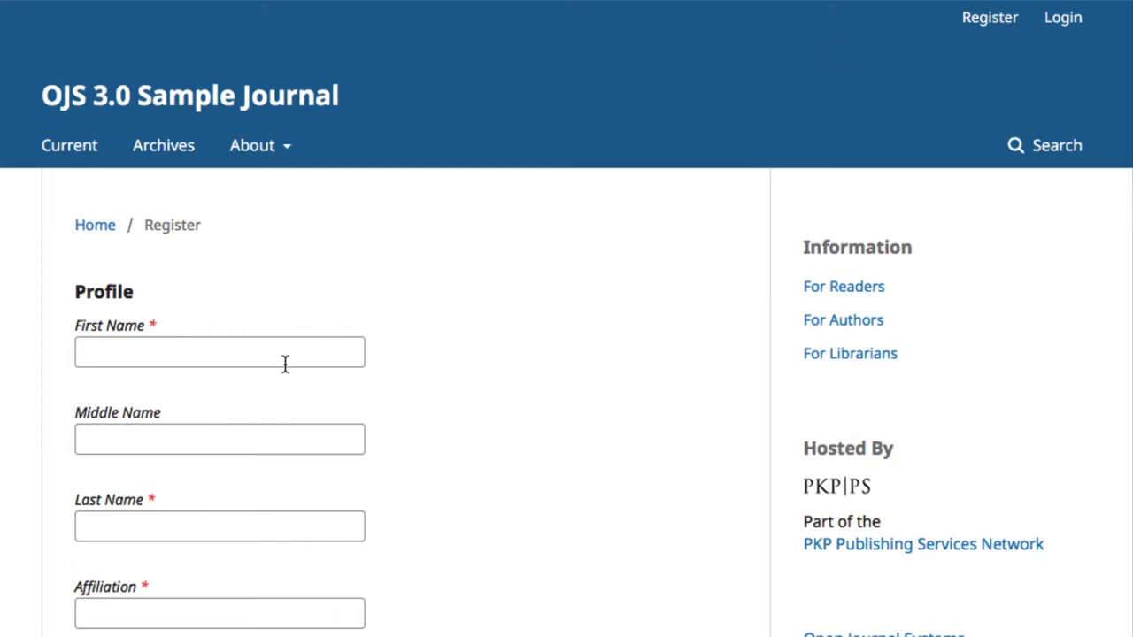
{"action": "type", "text": "MacLaren"}
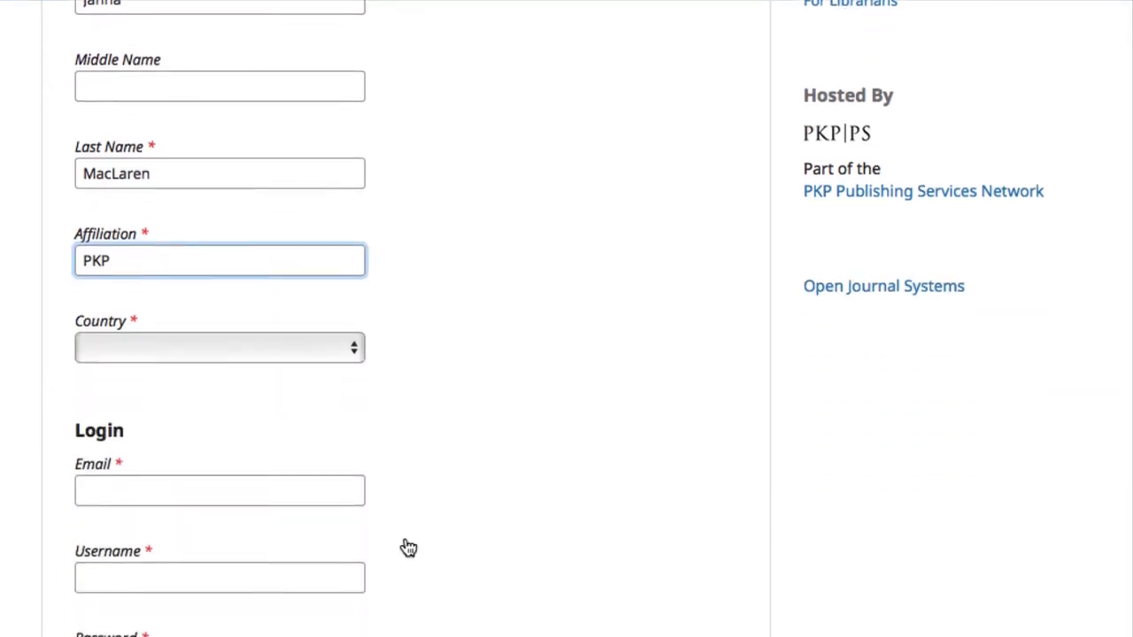
{"action": "left_click", "coordinate": [220, 346]}
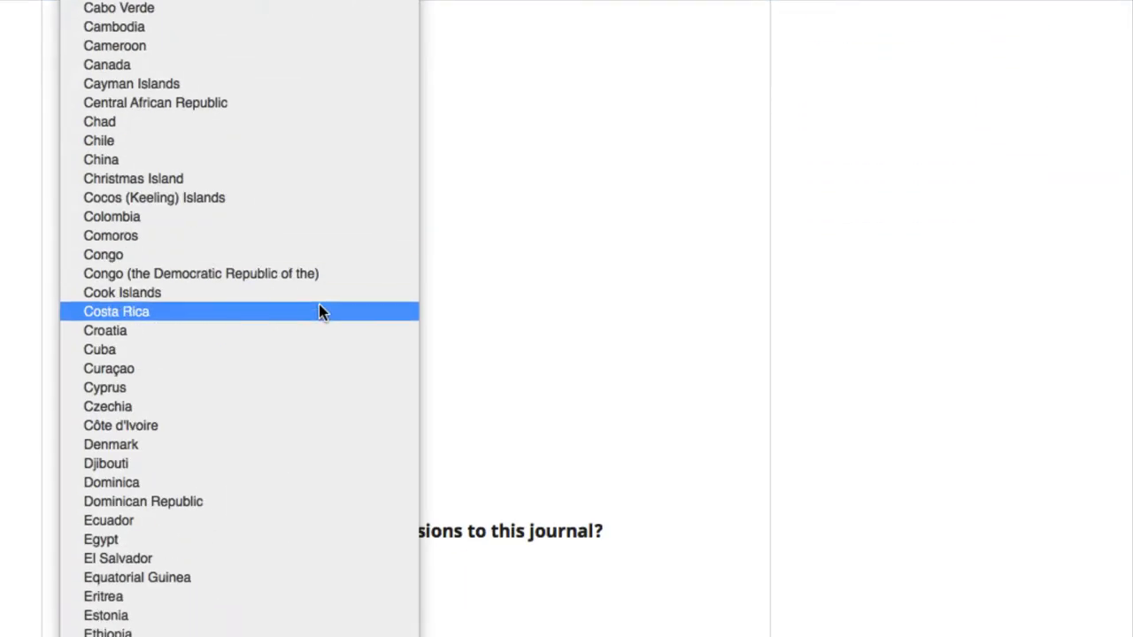
{"action": "left_click", "coordinate": [107, 63]}
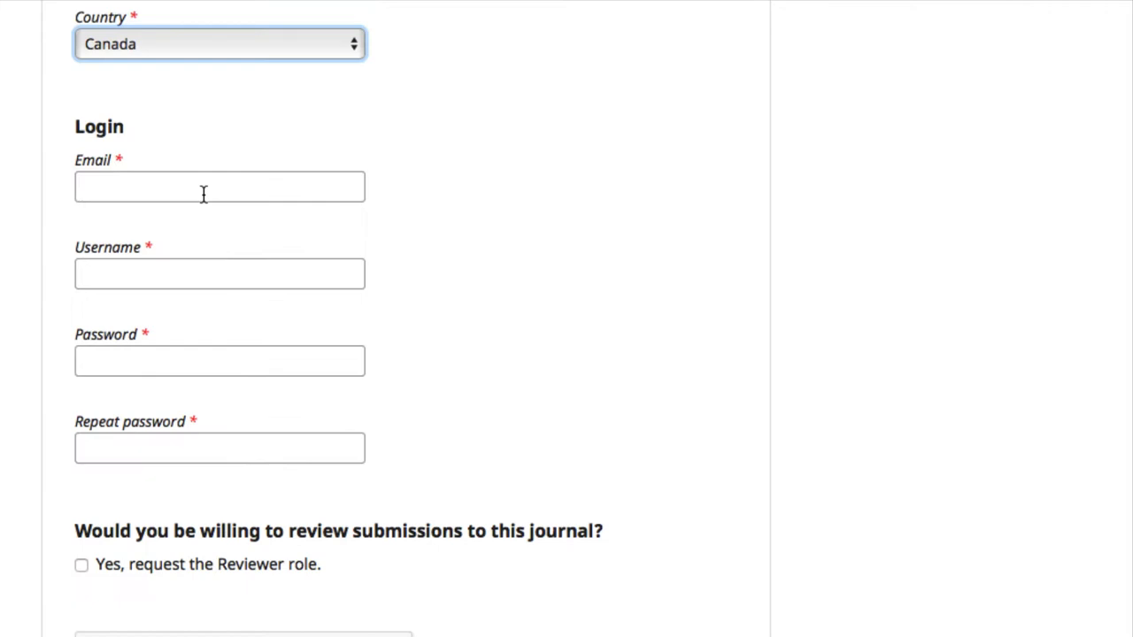
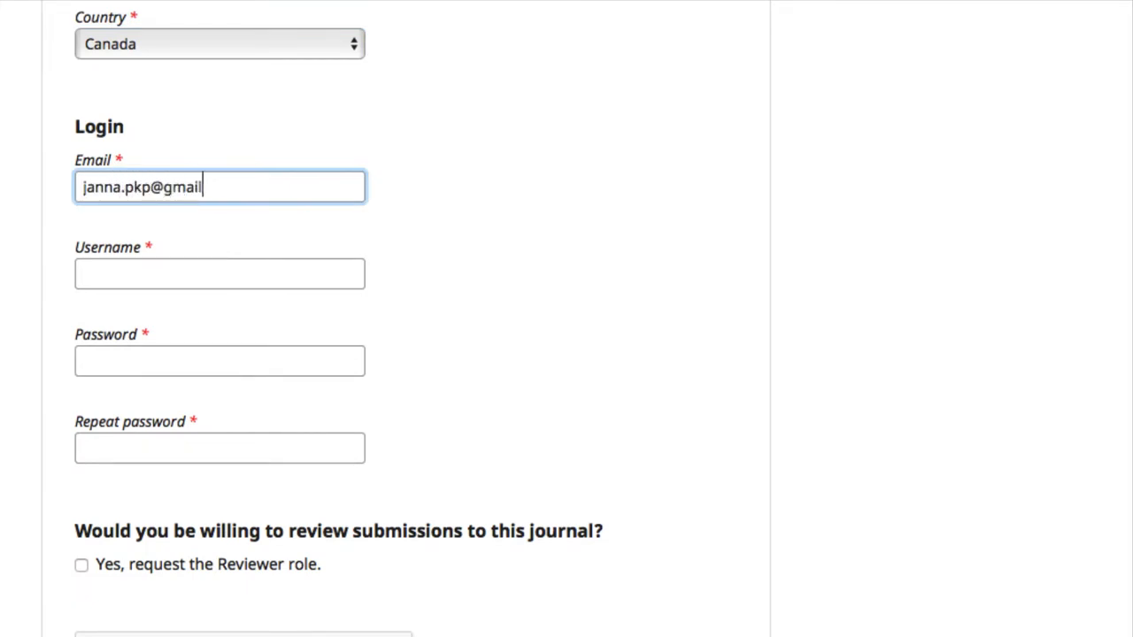
{"action": "type", "text": "••"}
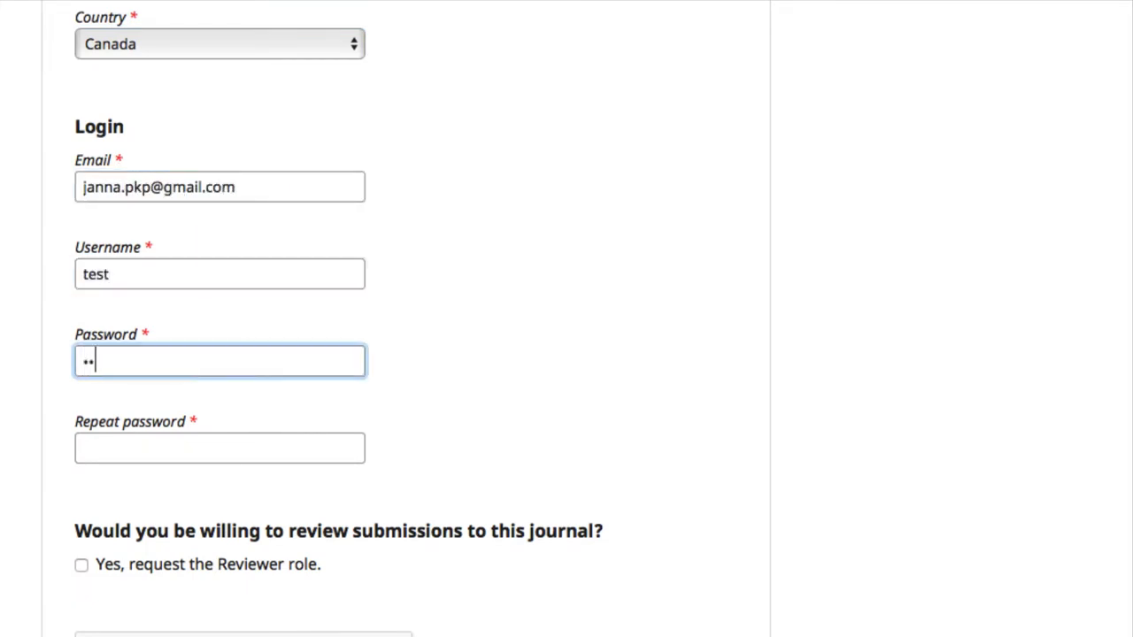
{"action": "type", "text": "•••••"}
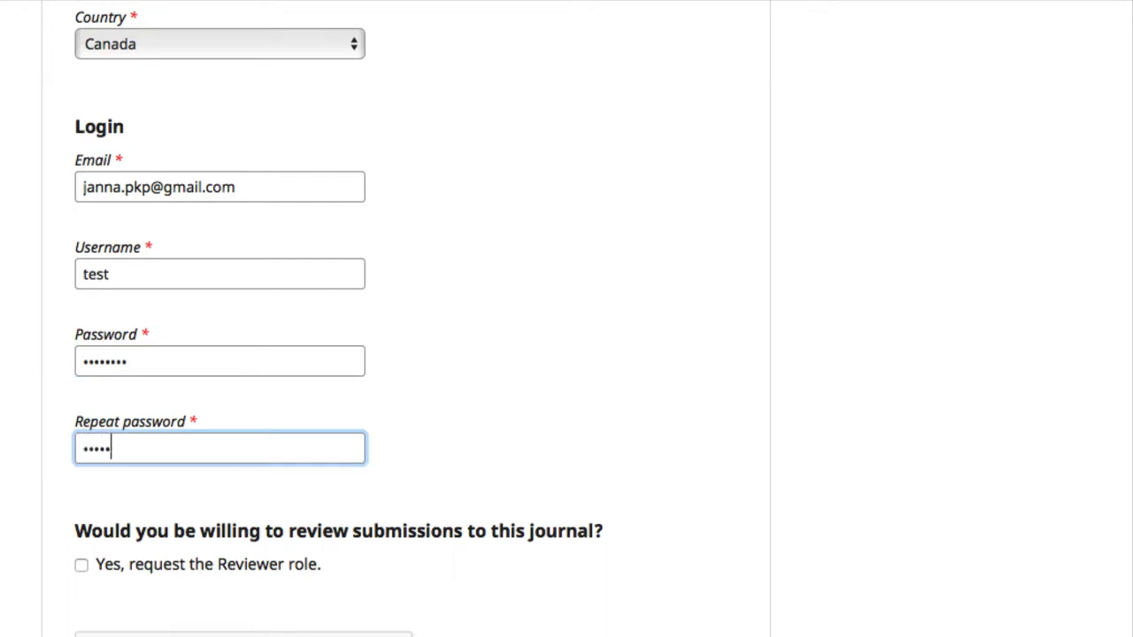
{"action": "type", "text": "••••"}
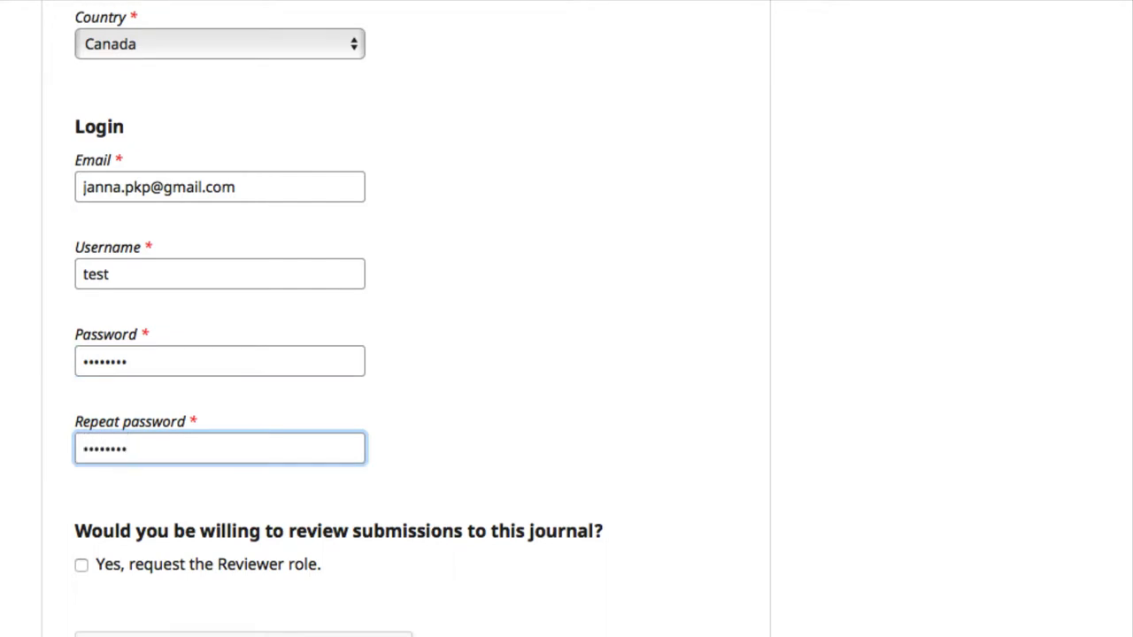
Request the Reviewer role and add 'open access' and 'publishing' as reviewing interests.
{"action": "scroll", "scroll_direction": "down", "scroll_amount": 3}
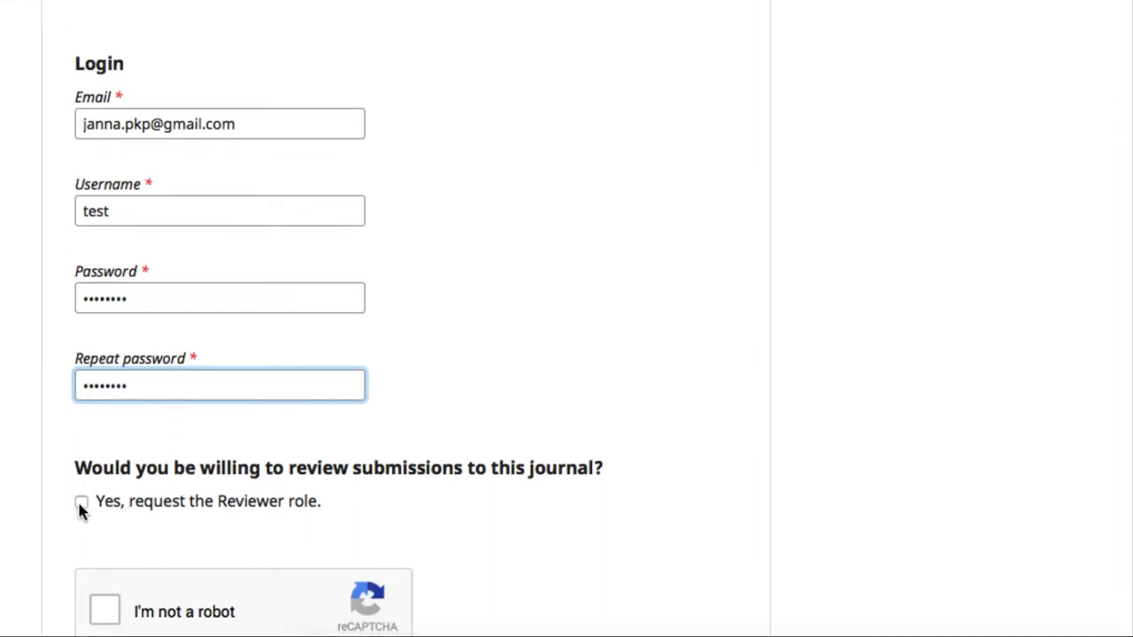
{"action": "left_click", "coordinate": [81, 502]}
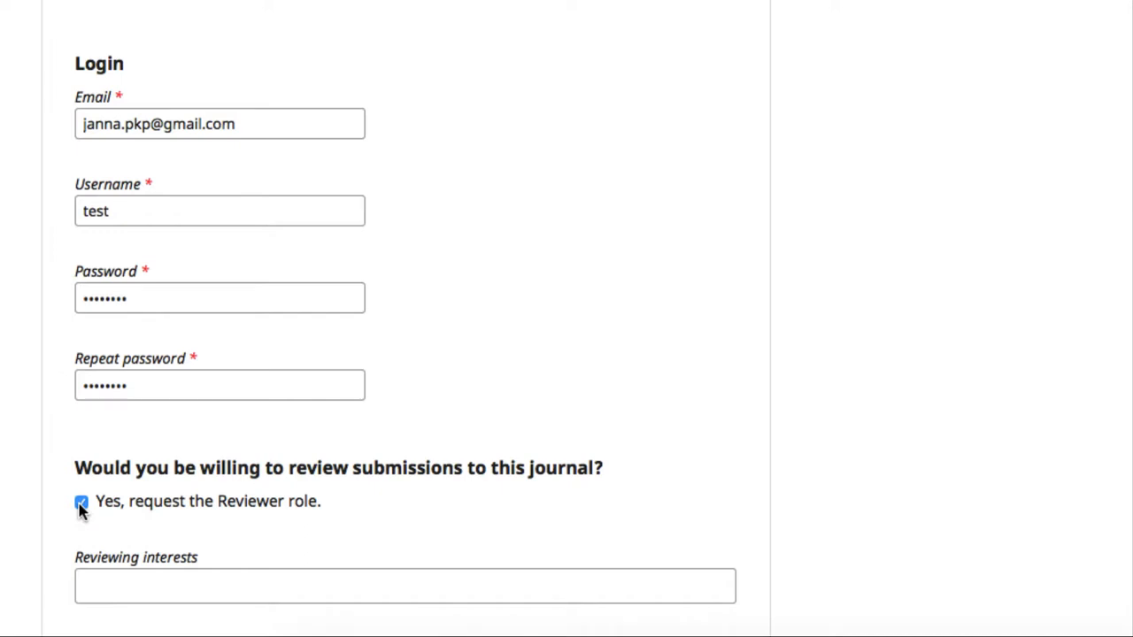
{"action": "left_click", "coordinate": [177, 586]}
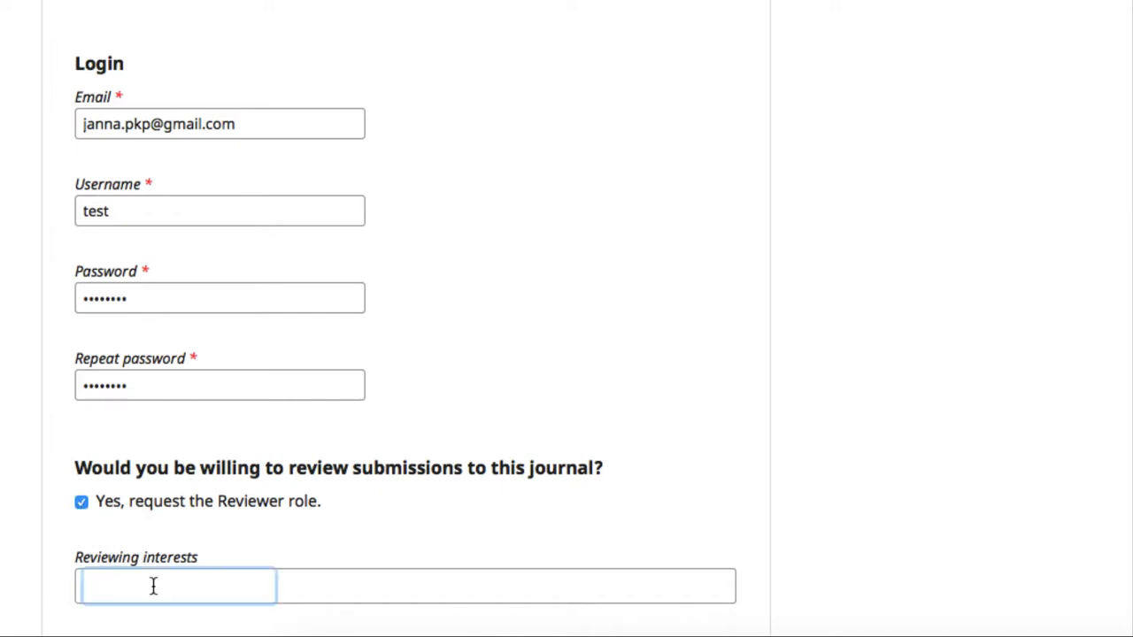
{"action": "type", "text": "open acce"}
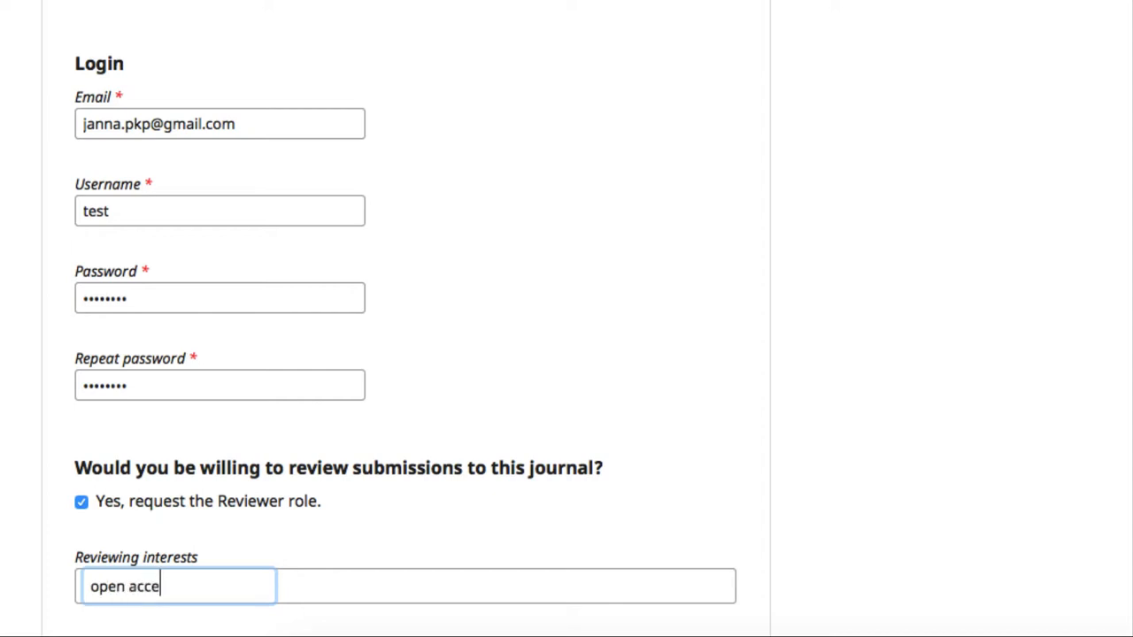
{"action": "type", "text": "ss"}
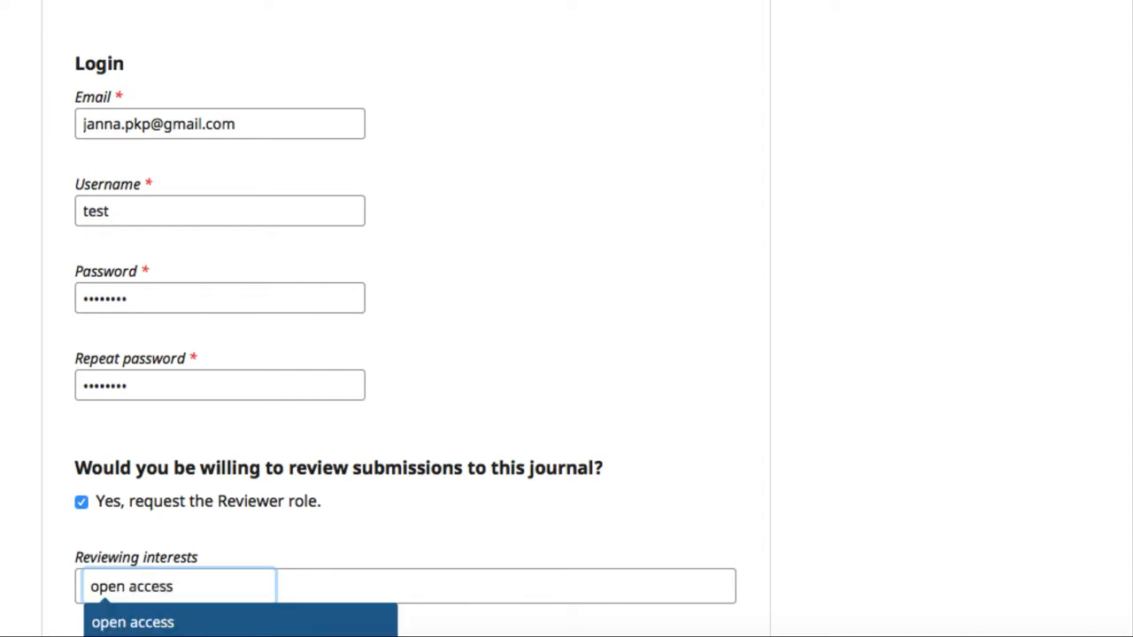
{"action": "left_click", "coordinate": [132, 621]}
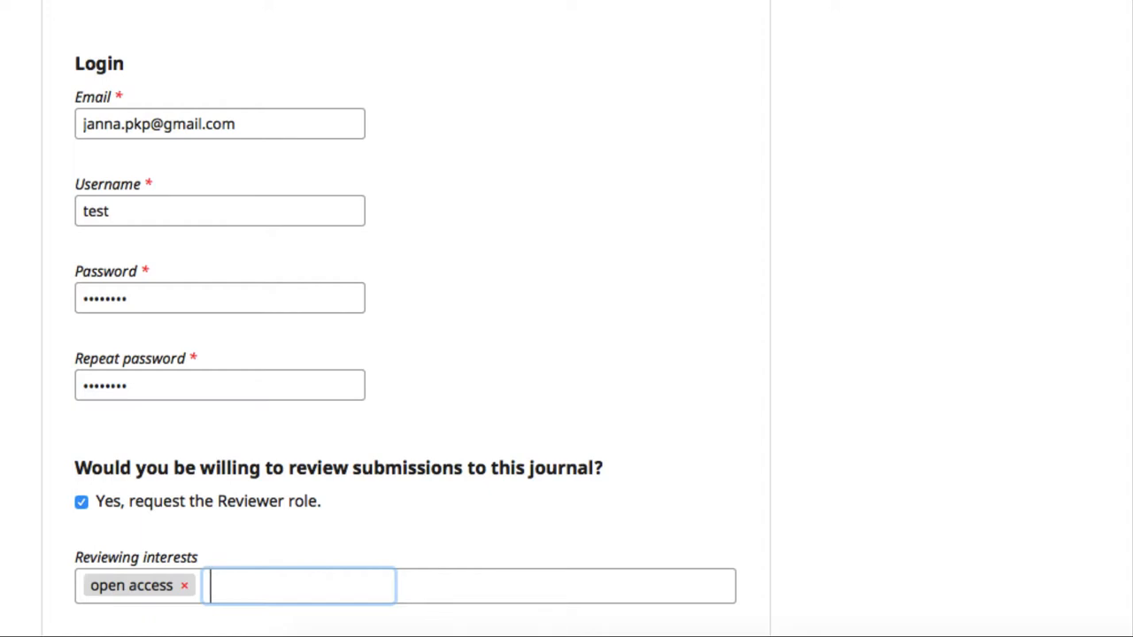
{"action": "type", "text": "publishing"}
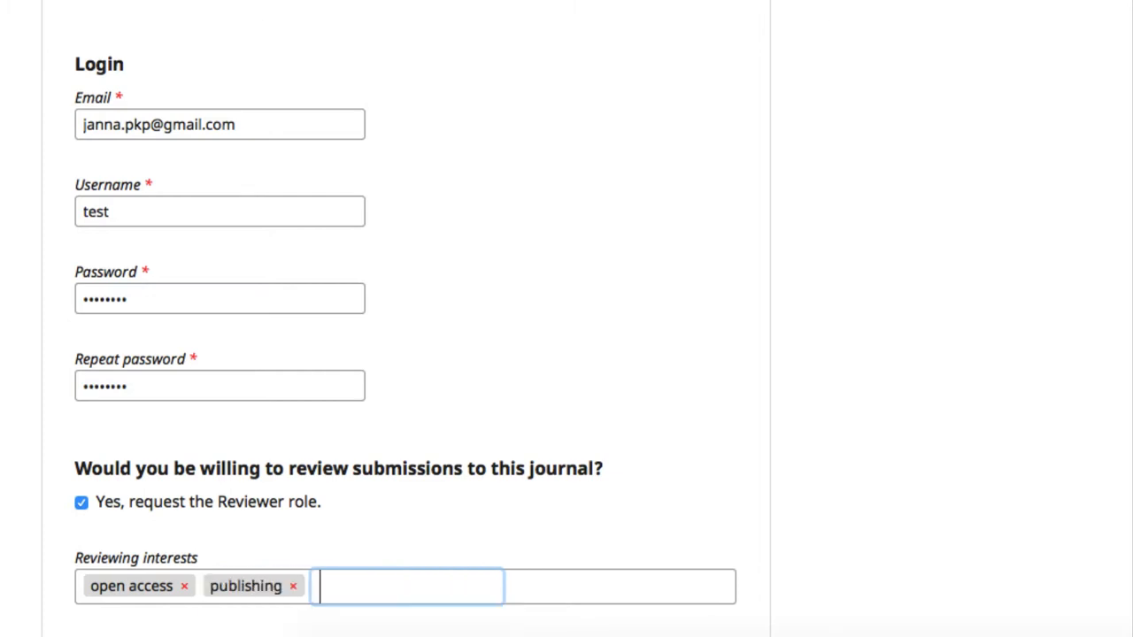
{"action": "mouse_move", "coordinate": [669, 458]}
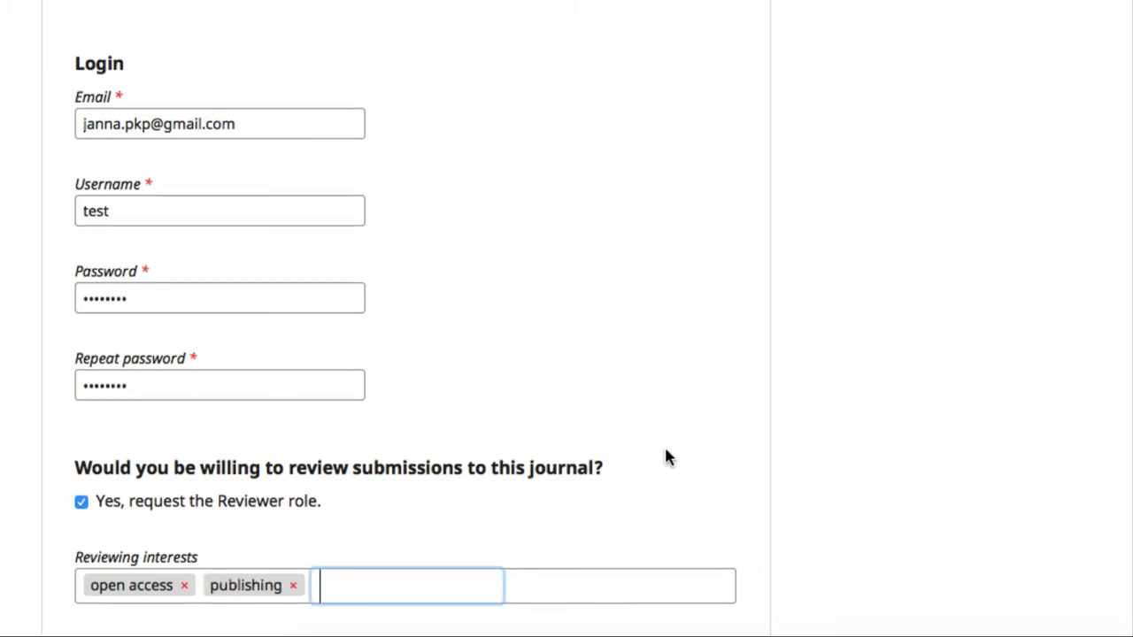
Tick the 'I'm not a robot' reCAPTCHA and submit the registration.
{"action": "scroll", "scroll_direction": "down", "scroll_amount": 3}
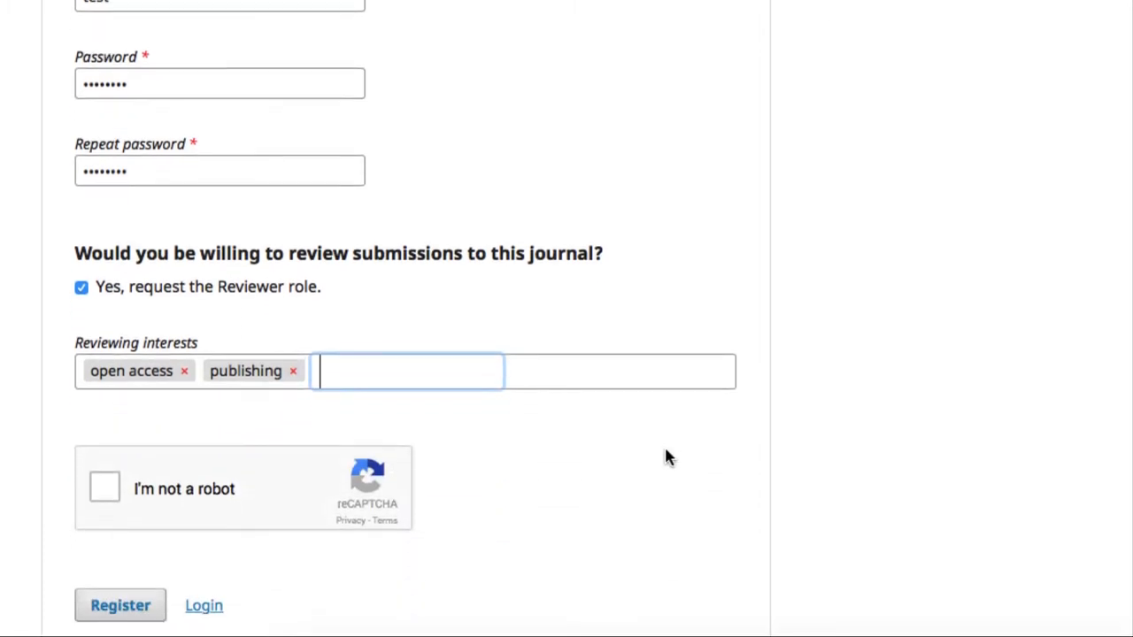
{"action": "scroll", "scroll_direction": "down", "scroll_amount": 3}
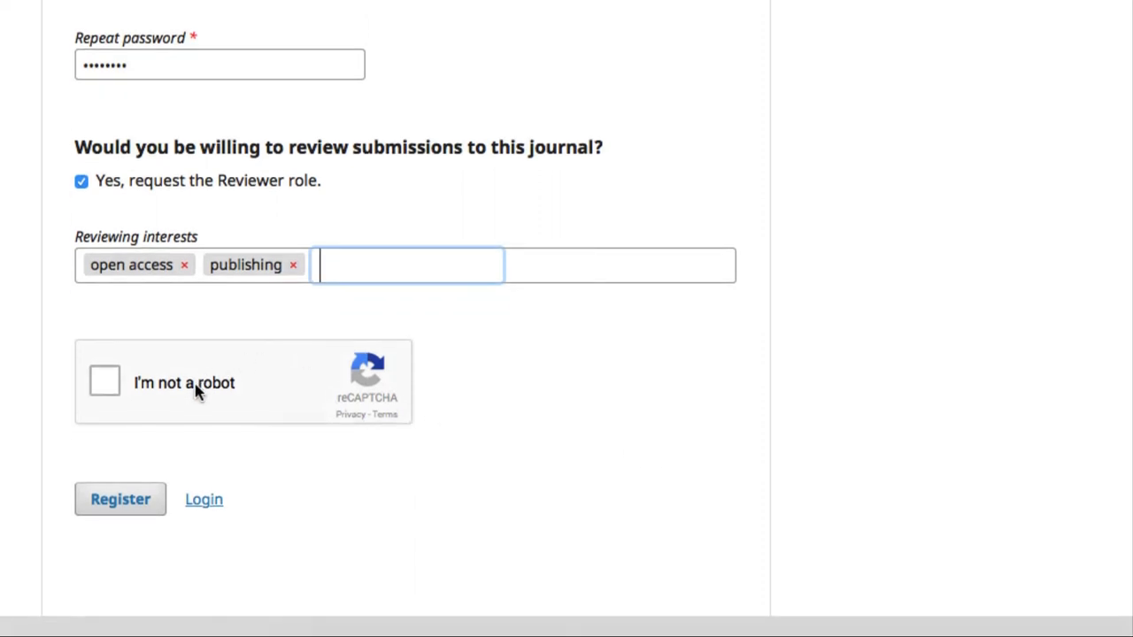
{"action": "left_click", "coordinate": [104, 380]}
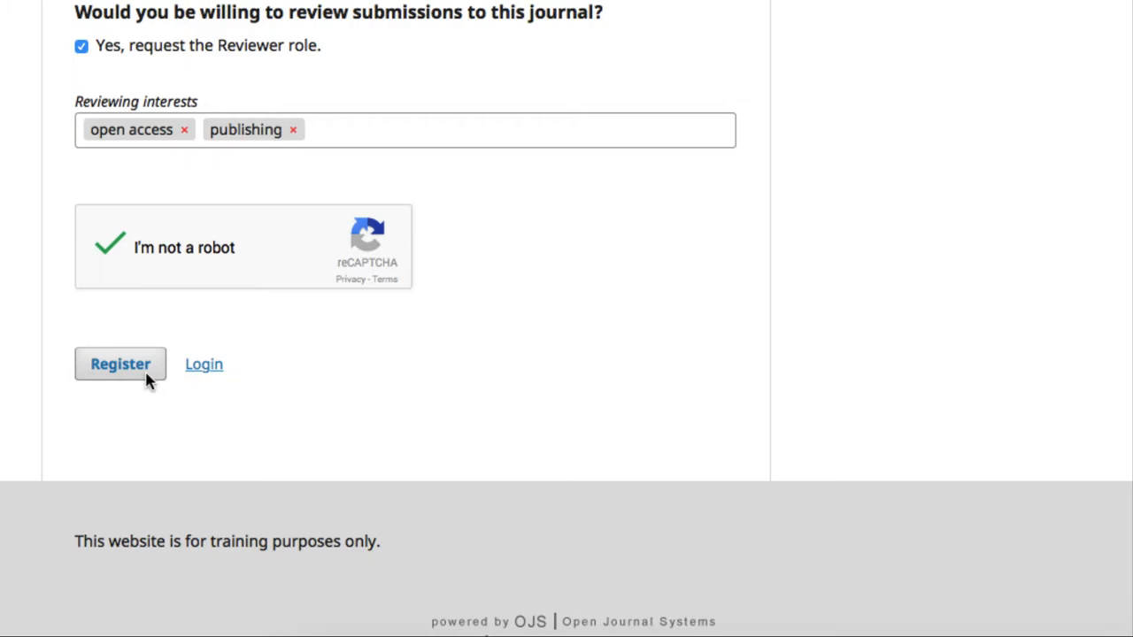
{"action": "left_click", "coordinate": [120, 364]}
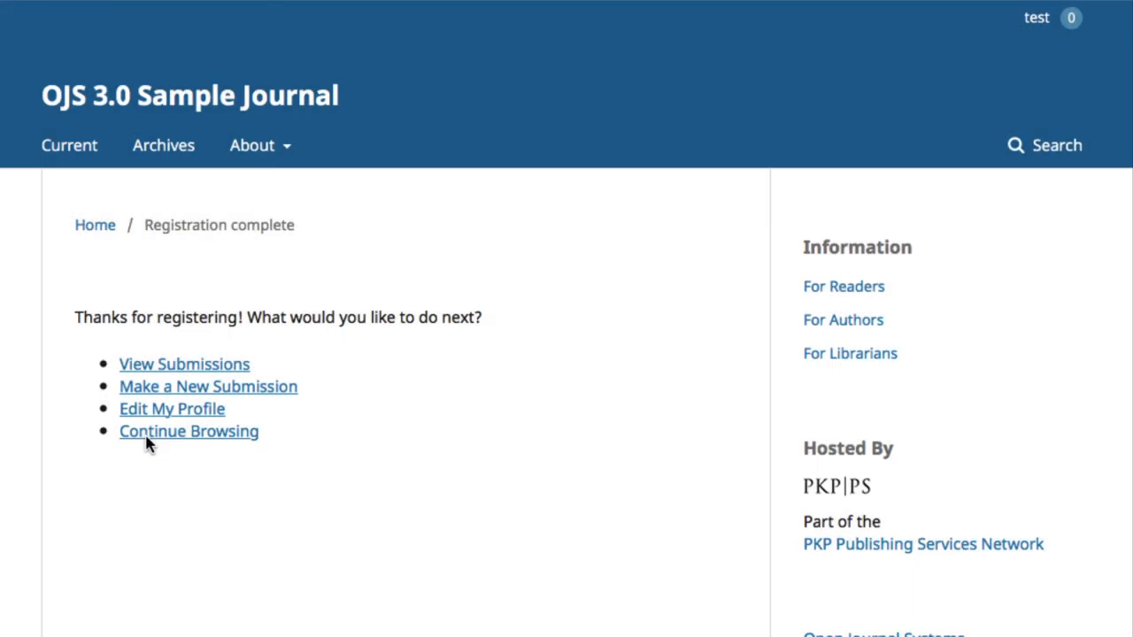